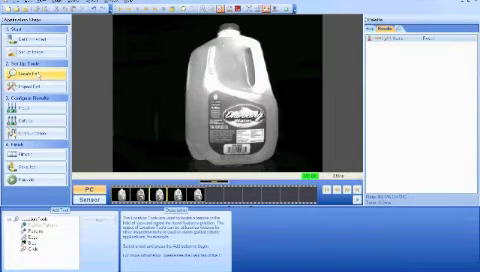
- Add a PatMax Pattern locate tool with its model region over the jug label
left_click(36, 72)
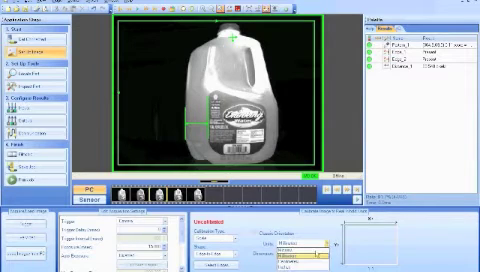
- Choose a calibration type under Set Up Image with inches as the unit
left_click(304, 244)
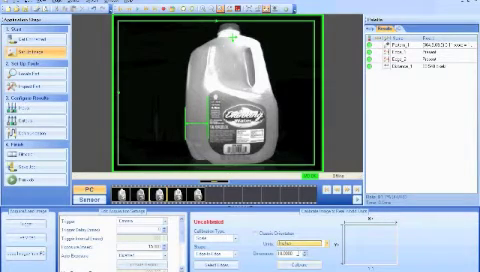